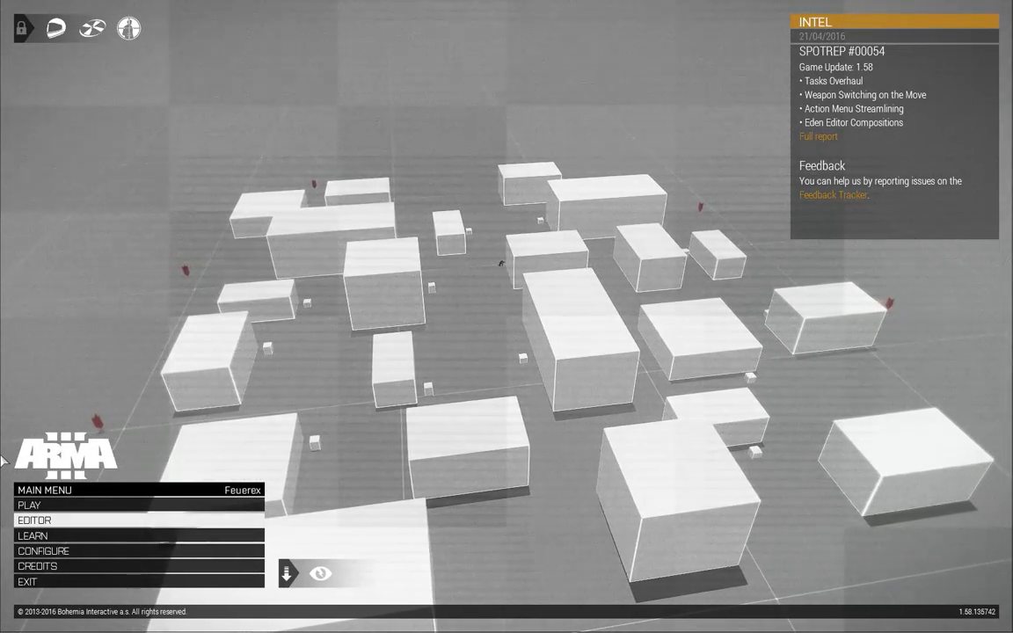
Enter the scenario editor from the Arma 3 main menu to load CreateSimpleObjectTest
{"action": "left_click", "coordinate": [35, 521]}
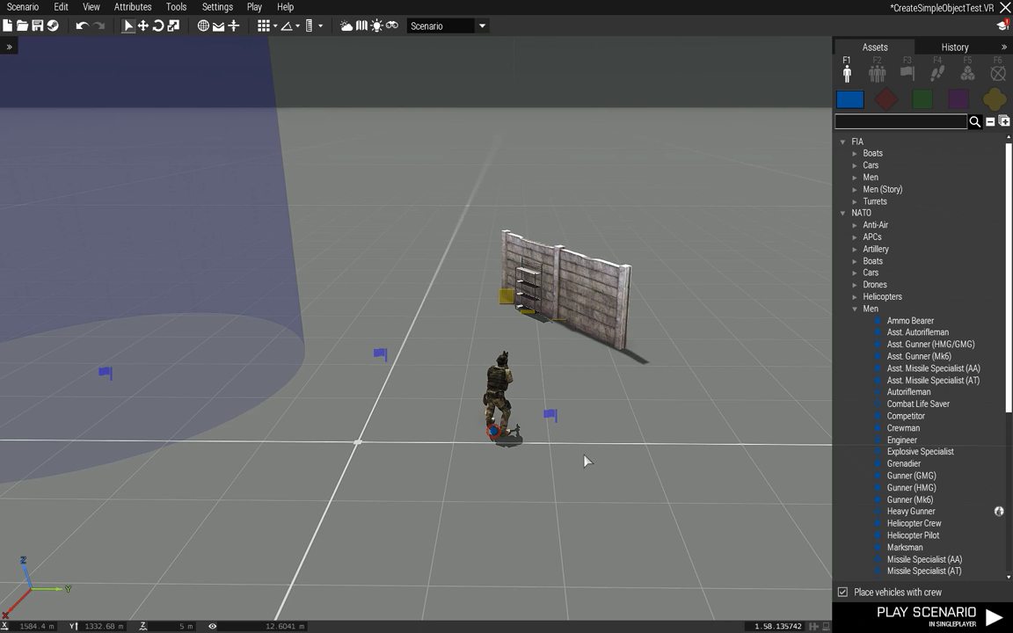
{"action": "mouse_move", "coordinate": [343, 245]}
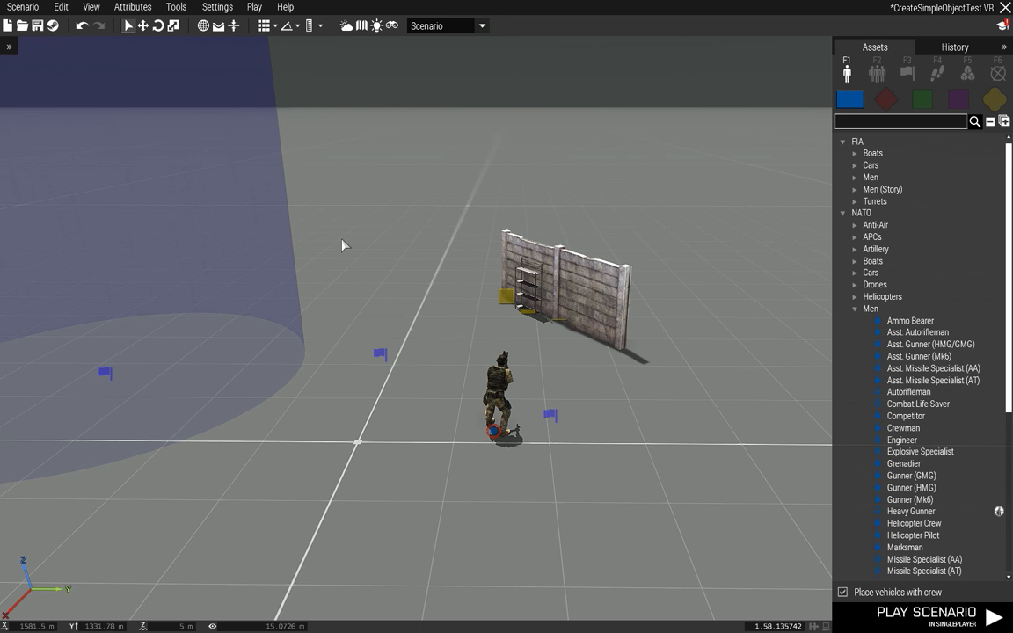
Save the CreateSimpleObjectTest scenario with Ctrl+S
{"action": "key", "text": "ctrl+s"}
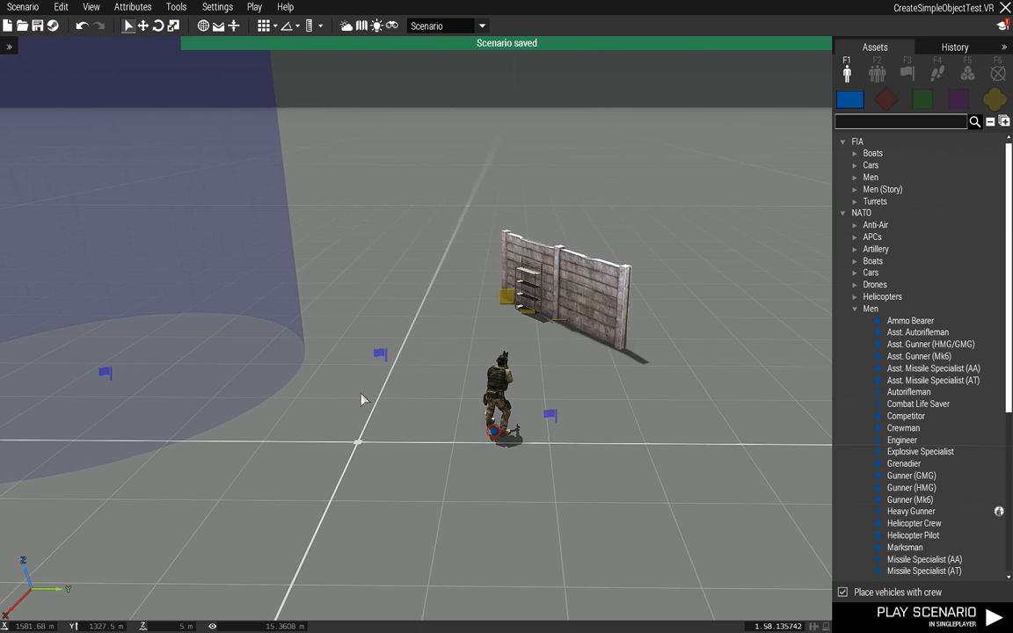
{"action": "mouse_move", "coordinate": [380, 499]}
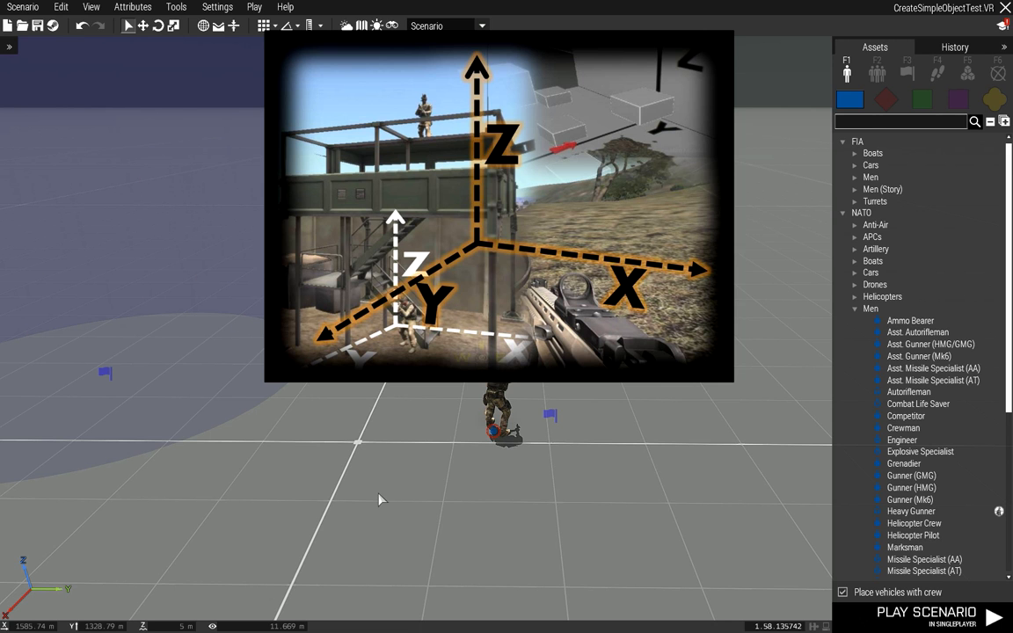
{"action": "mouse_move", "coordinate": [435, 505]}
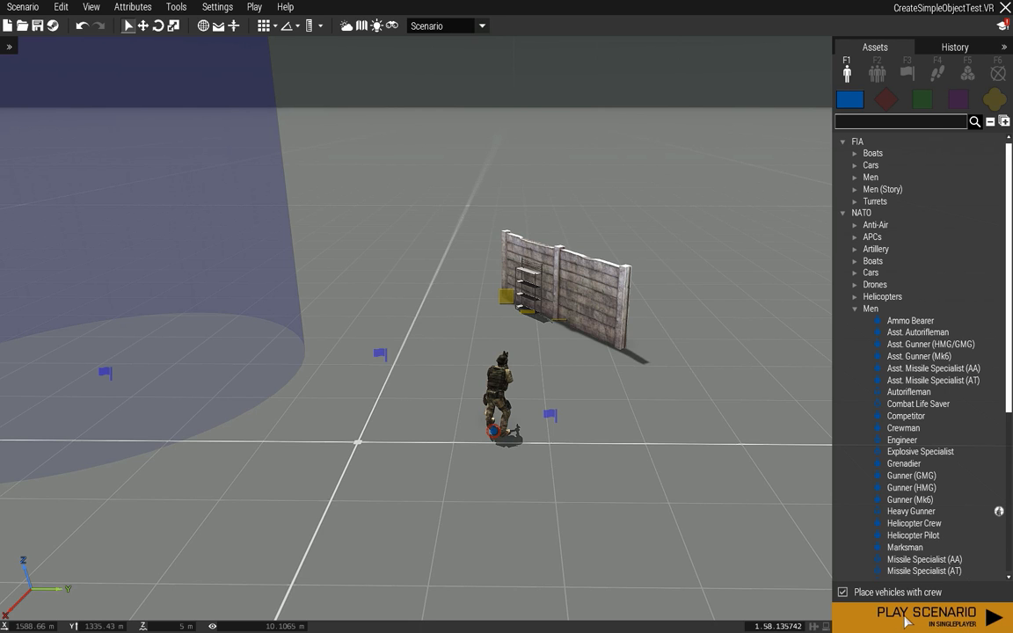
Start the scenario in singleplayer, then switch out of the game to File Explorer
{"action": "left_click", "coordinate": [925, 612]}
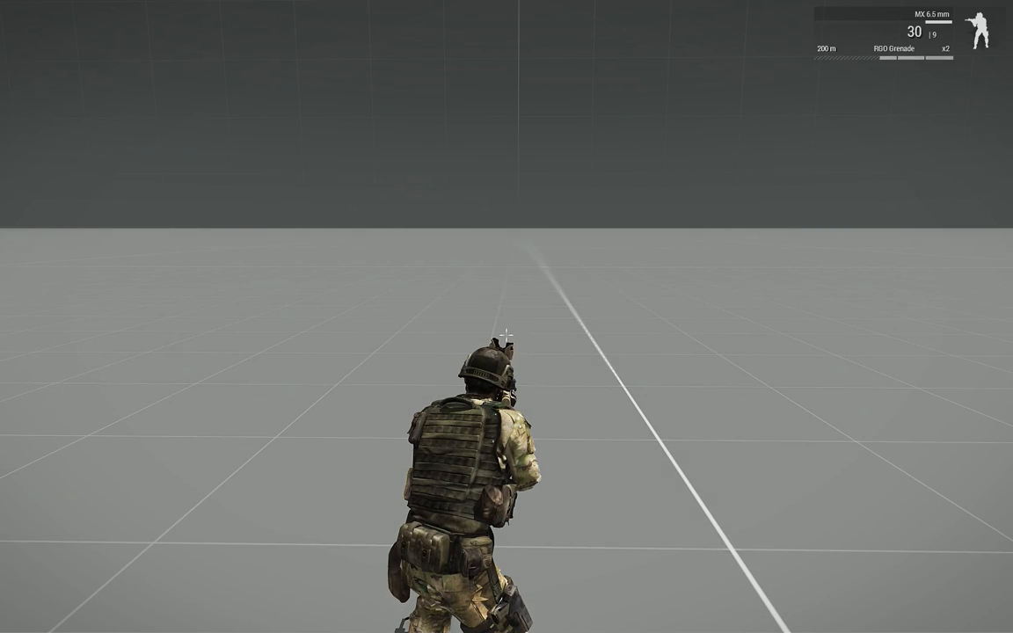
{"action": "key", "text": "k"}
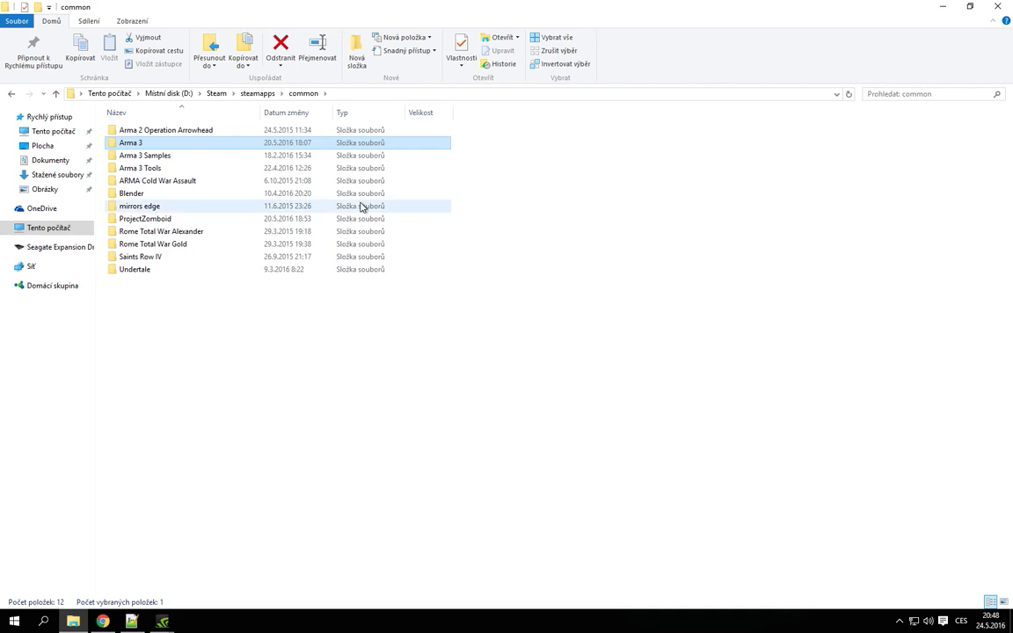
Navigate into Arma 3 > Addons and locate the unpacked structures_f folder
{"action": "double_click", "coordinate": [131, 142]}
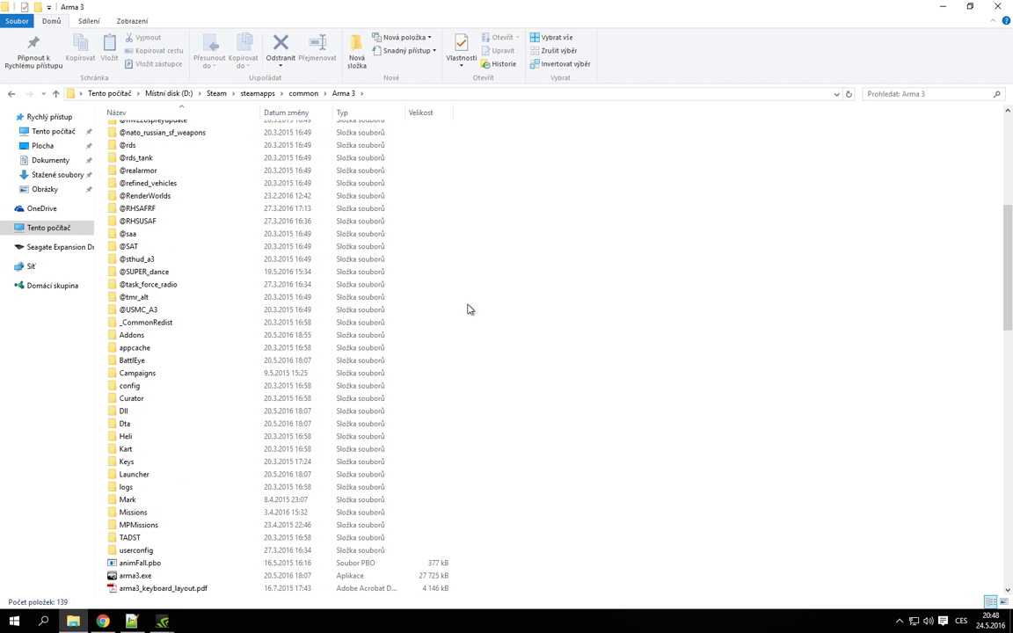
{"action": "left_click", "coordinate": [130, 335]}
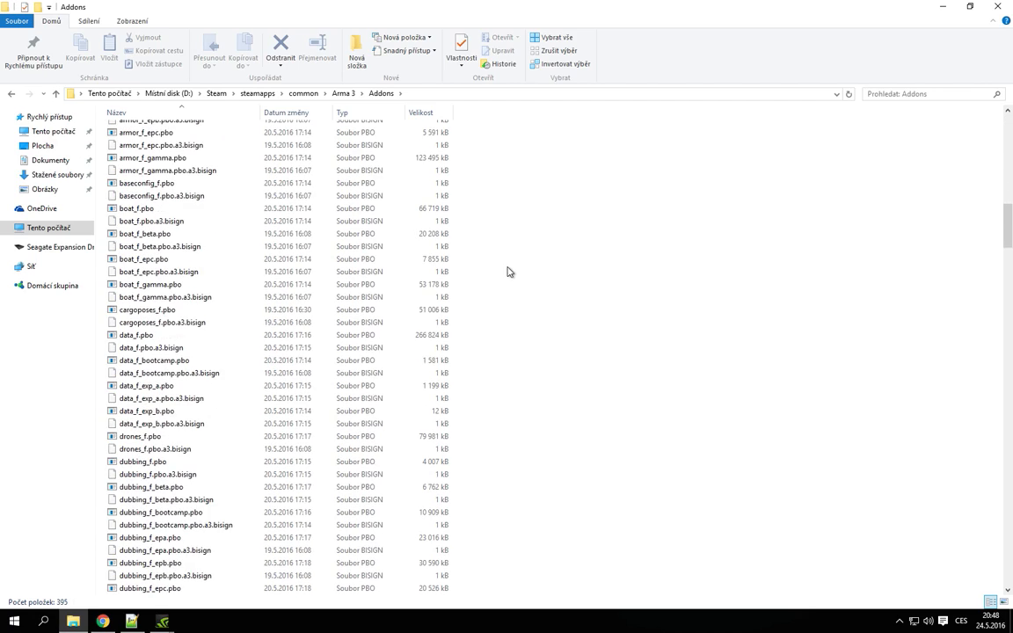
{"action": "scroll", "scroll_direction": "down", "scroll_amount": 3}
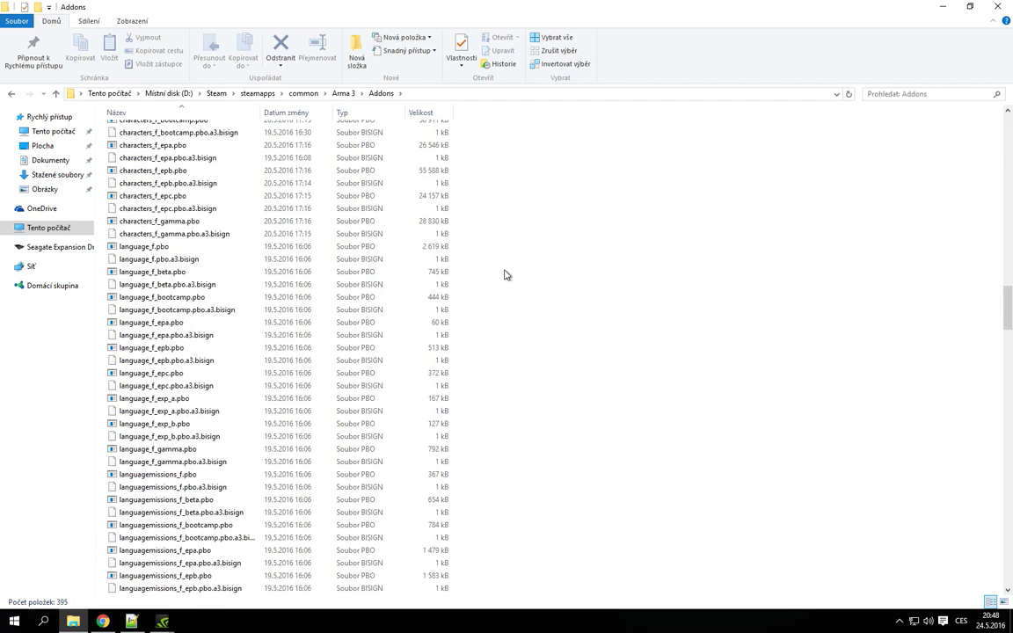
{"action": "scroll", "scroll_direction": "down", "scroll_amount": 3}
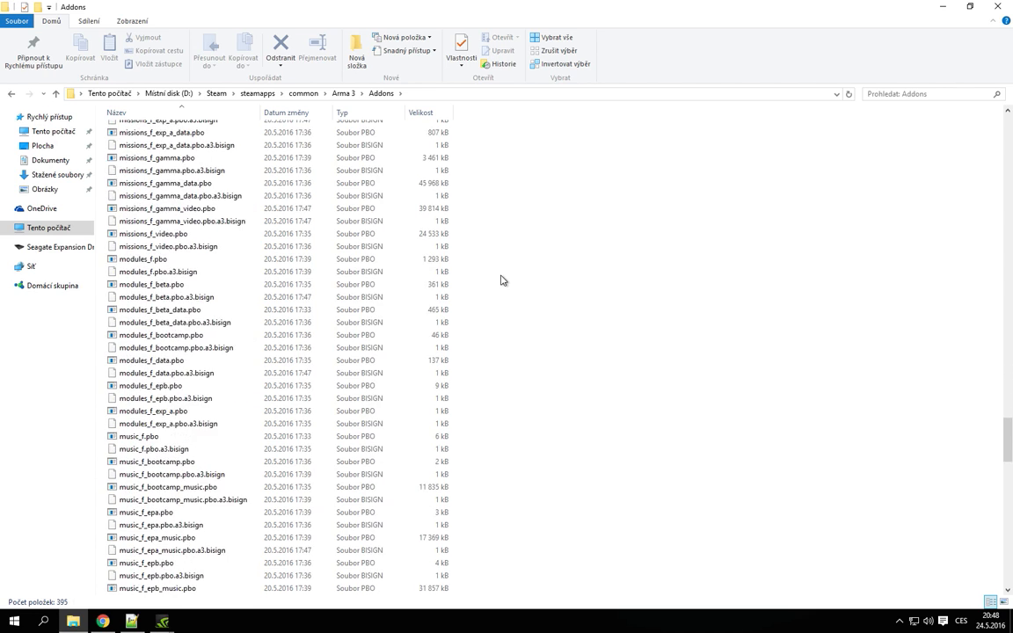
{"action": "scroll", "scroll_direction": "down", "scroll_amount": 3}
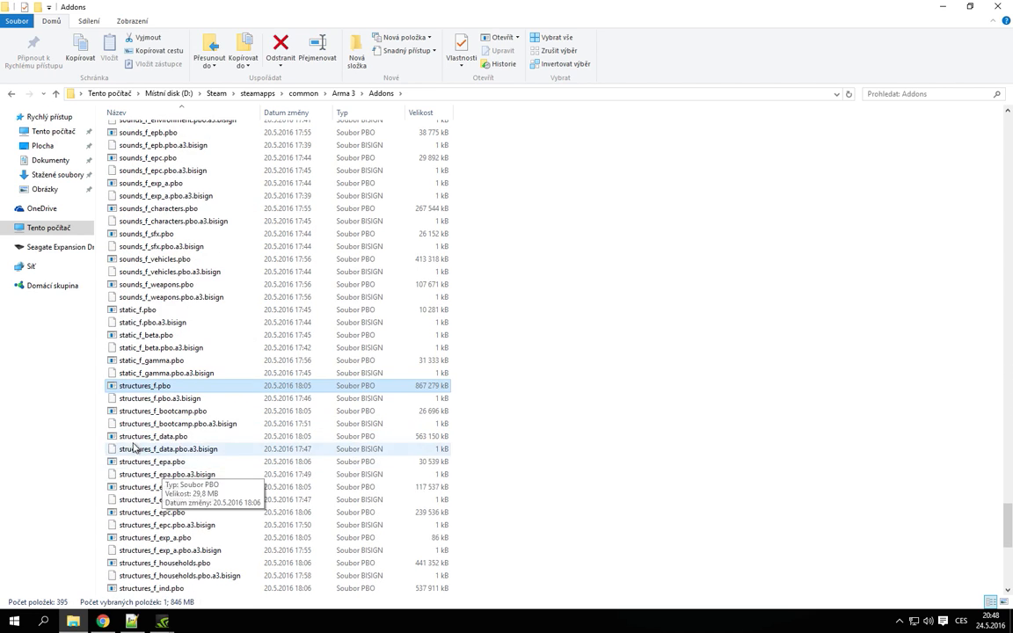
{"action": "mouse_move", "coordinate": [595, 401]}
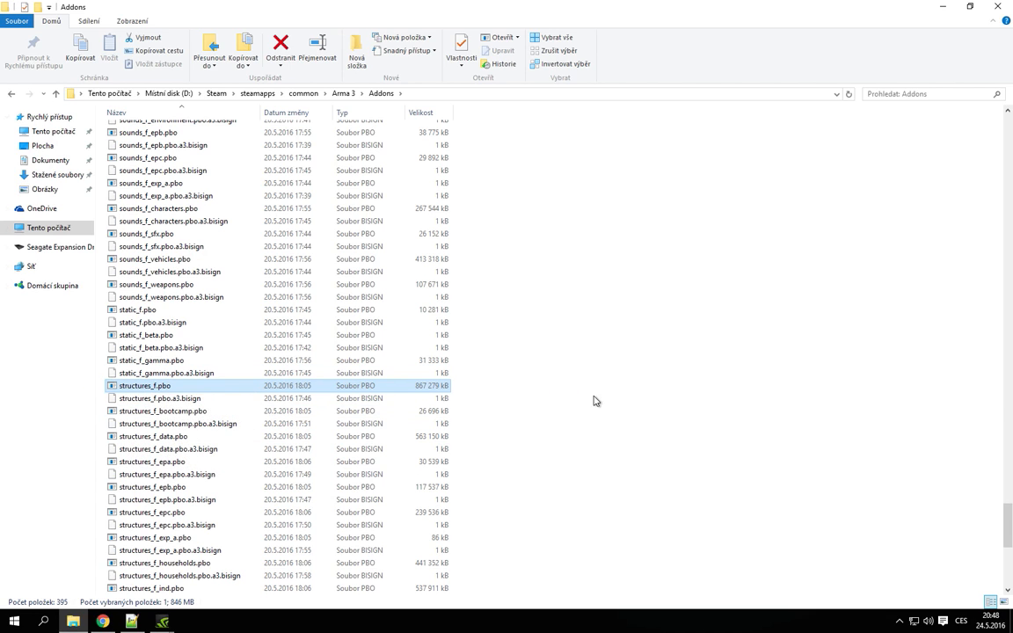
{"action": "scroll", "scroll_direction": "up", "scroll_amount": 3}
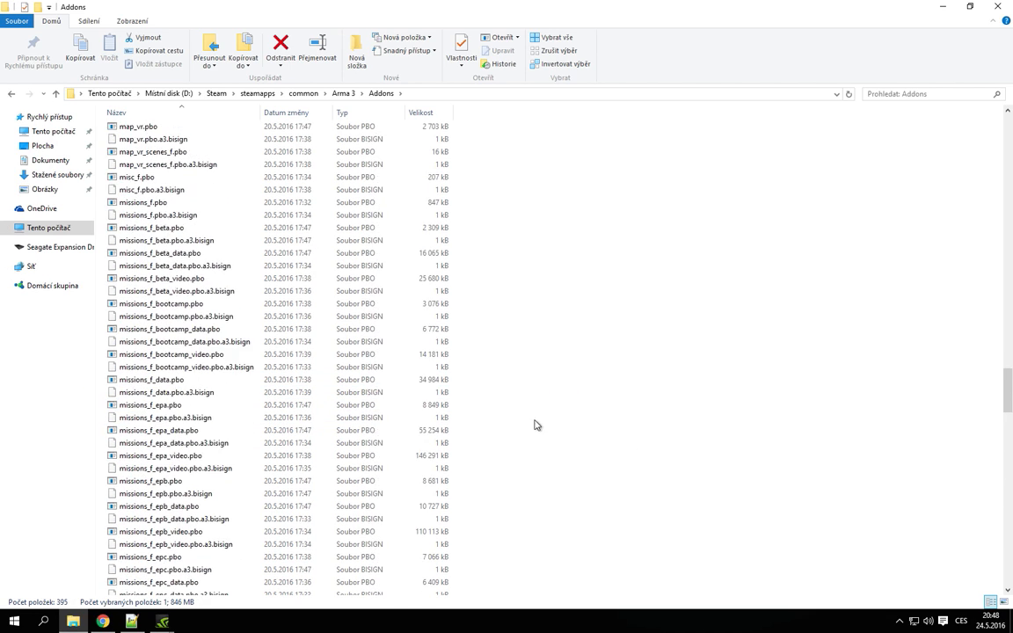
{"action": "scroll", "scroll_direction": "up", "scroll_amount": 3}
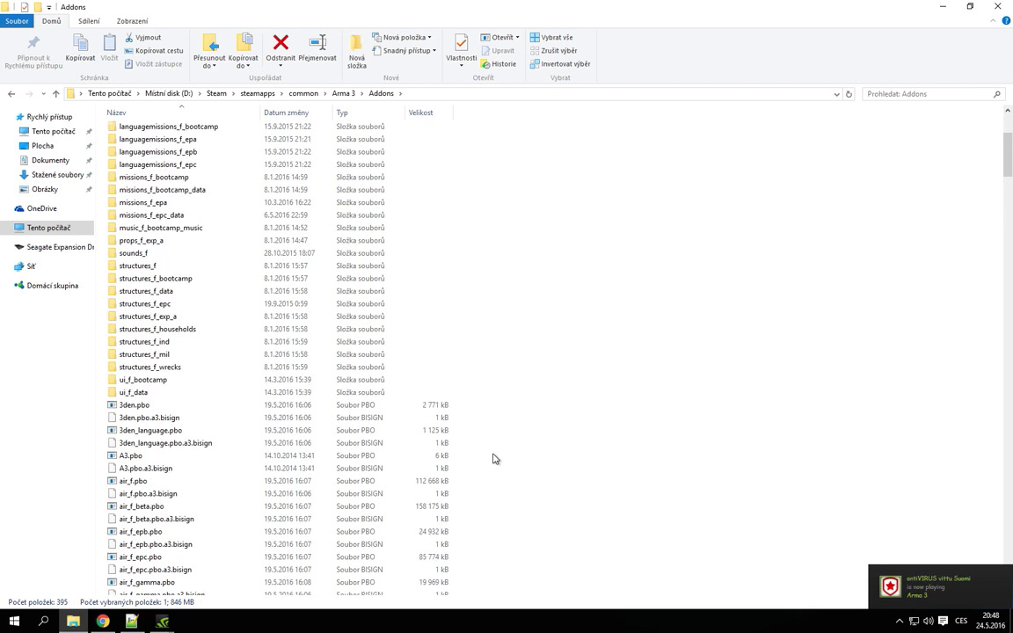
{"action": "double_click", "coordinate": [138, 266]}
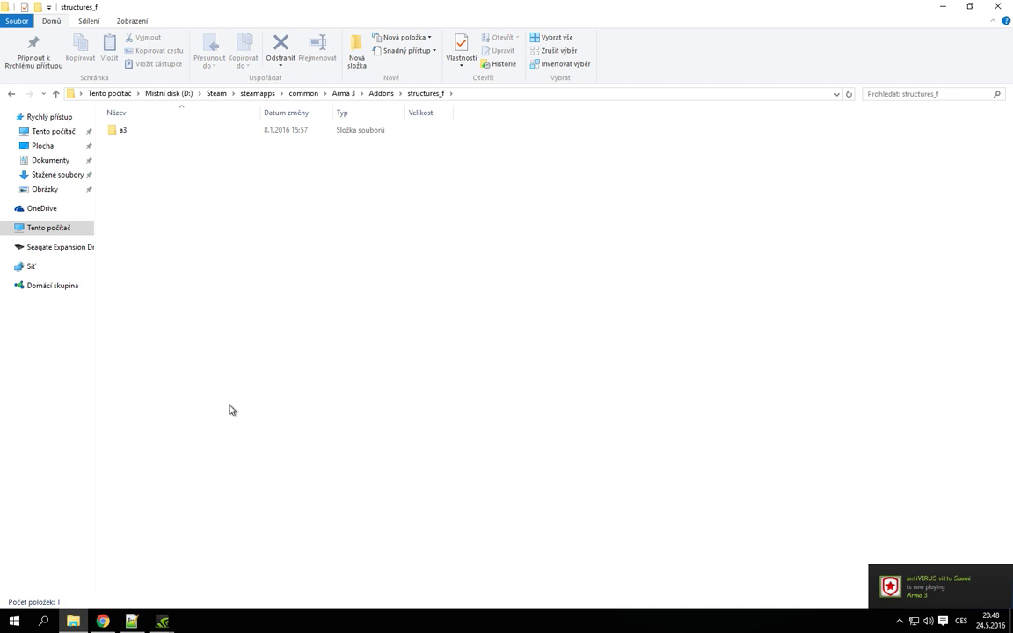
Continue through a3 > civ > lamps and select the LampSolar_f.p3d model
{"action": "left_click", "coordinate": [123, 130]}
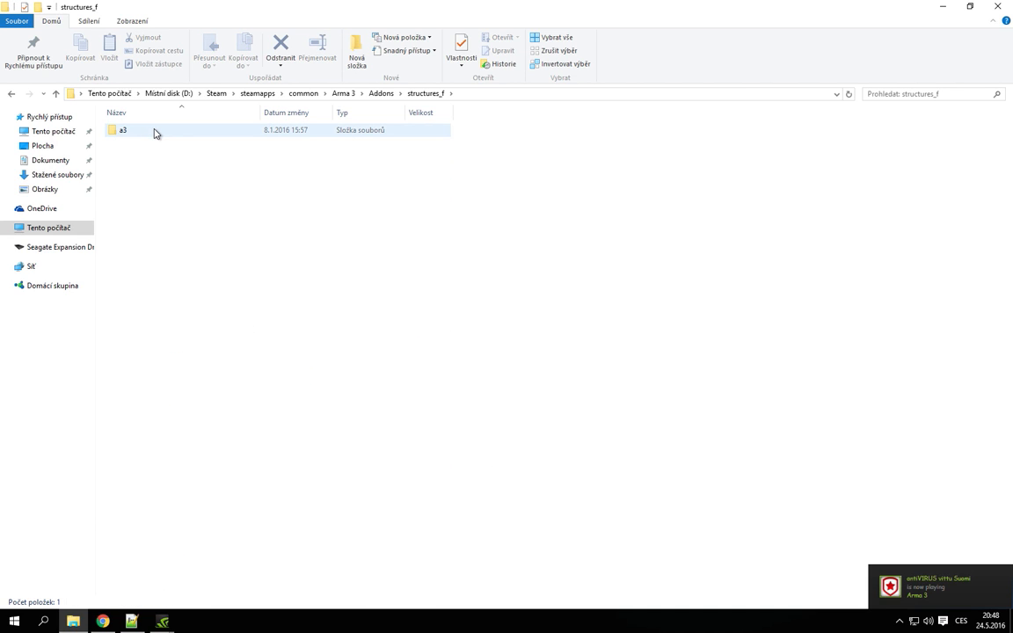
{"action": "double_click", "coordinate": [124, 130]}
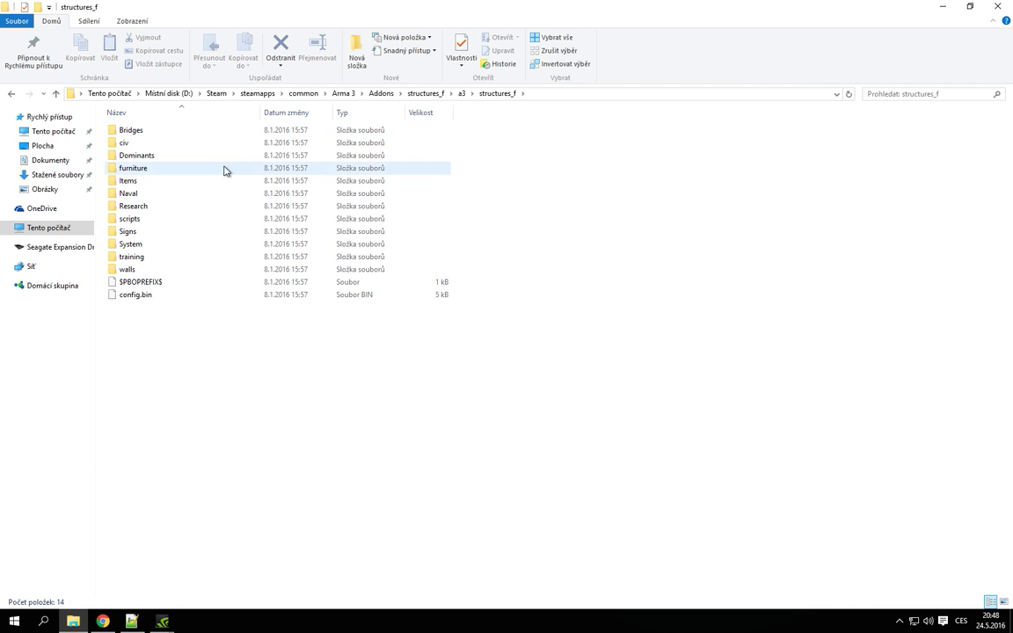
{"action": "double_click", "coordinate": [123, 143]}
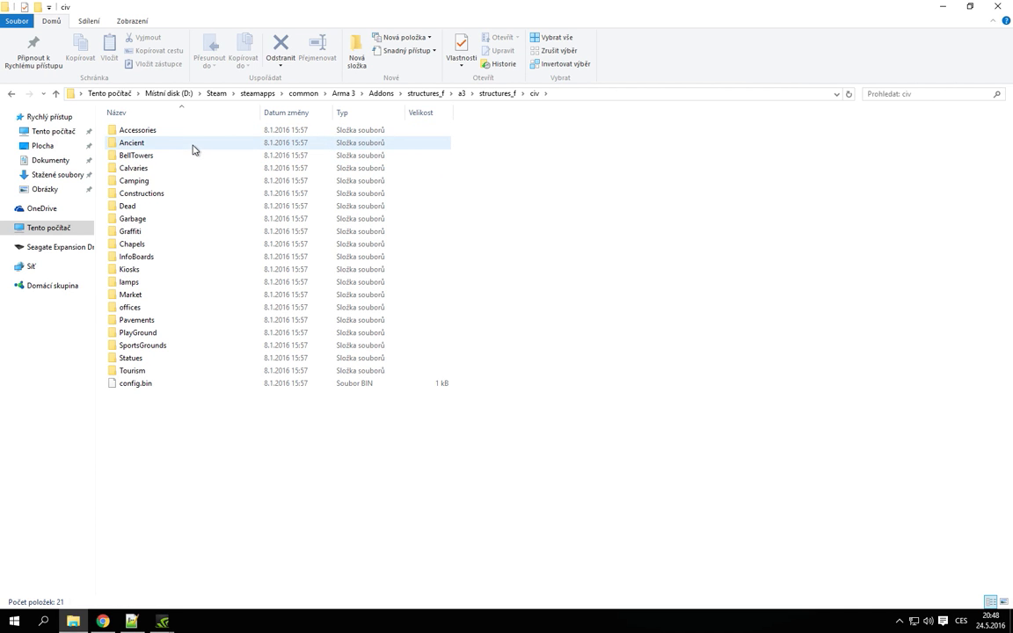
{"action": "double_click", "coordinate": [129, 281]}
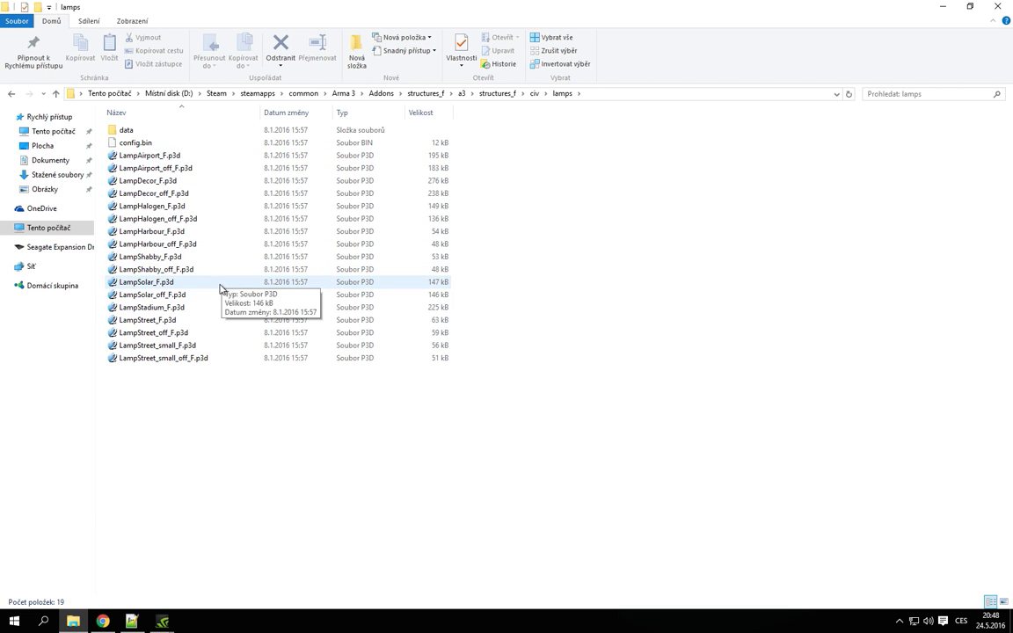
{"action": "left_click", "coordinate": [154, 333]}
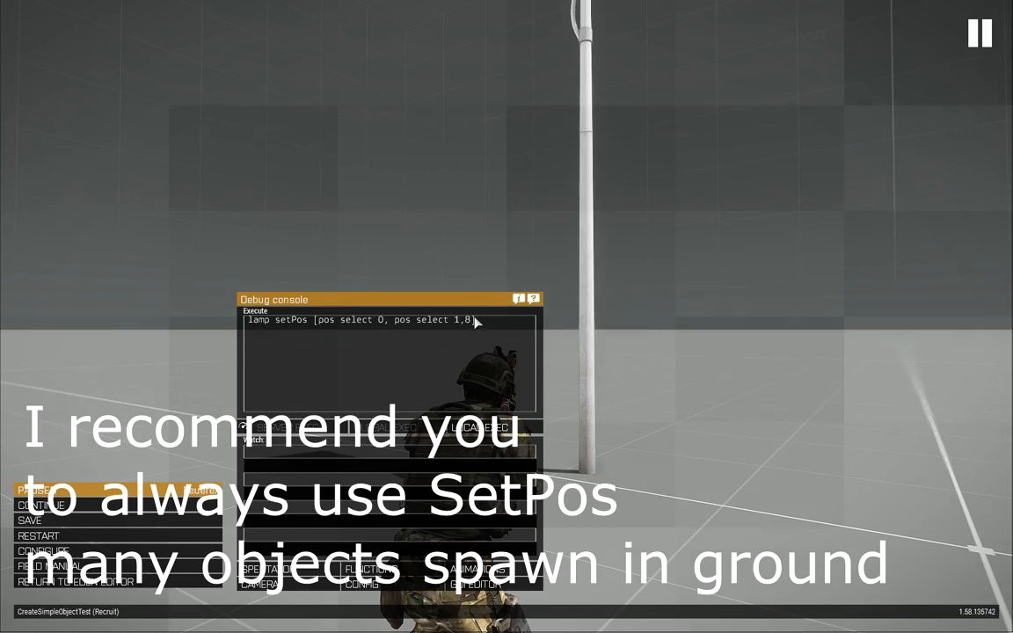
Adjust the setPos value in the debug console to place the lamp on the ground
{"action": "type", "text": "9"}
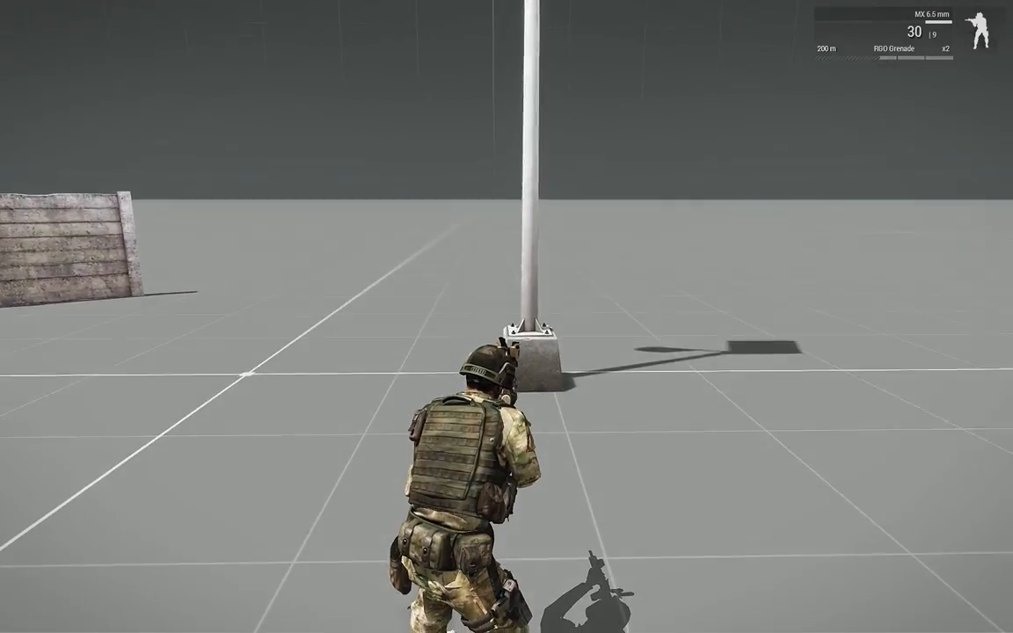
Pause the game to reach the debug console for the b_soldier_01.p3d spawn script
{"action": "key", "text": "Escape"}
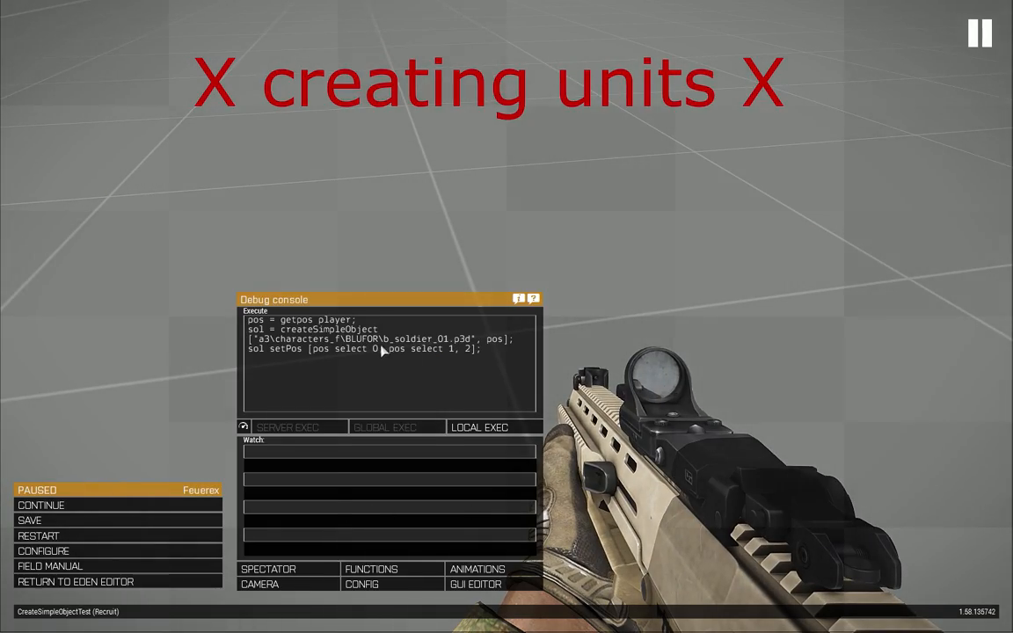
{"action": "mouse_move", "coordinate": [450, 361]}
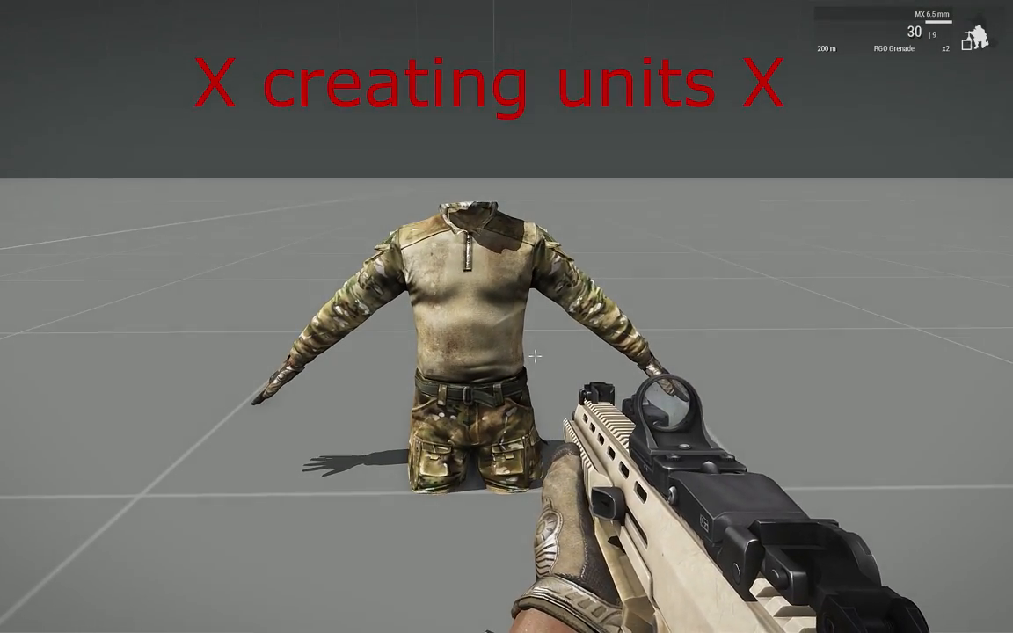
Move from the uniform test over to the spawned wall, shelf, tree and bridge
{"action": "left_click", "coordinate": [537, 355]}
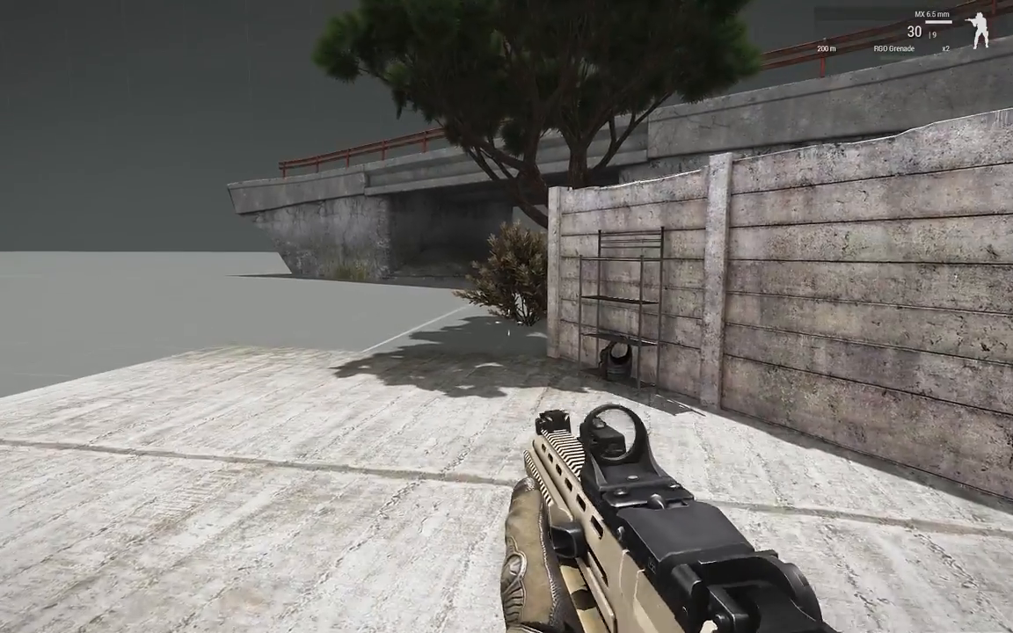
{"action": "key", "text": "Escape"}
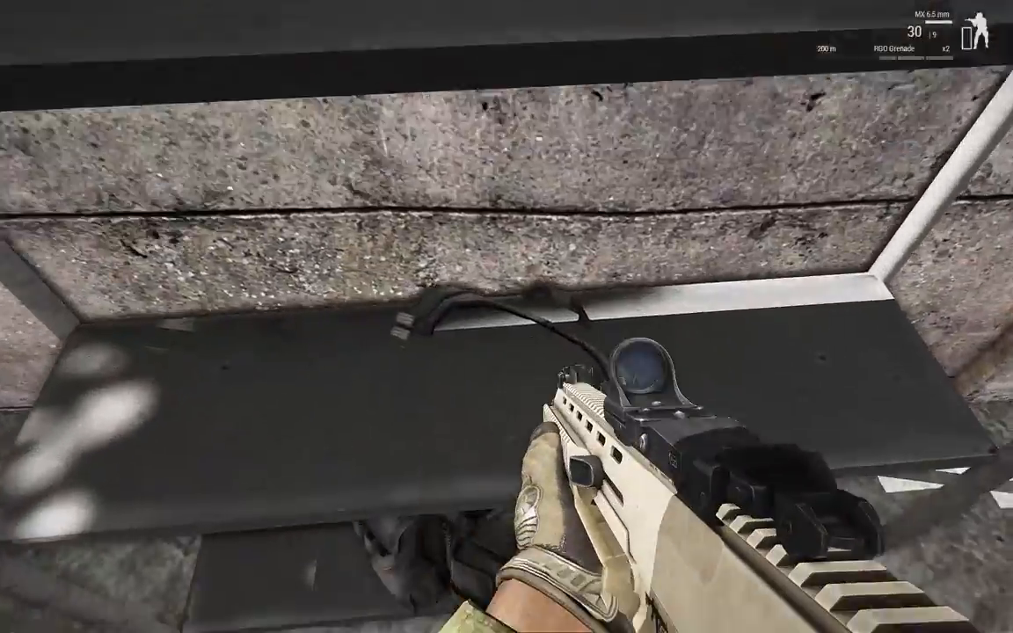
{"action": "mouse_move", "coordinate": [507, 317]}
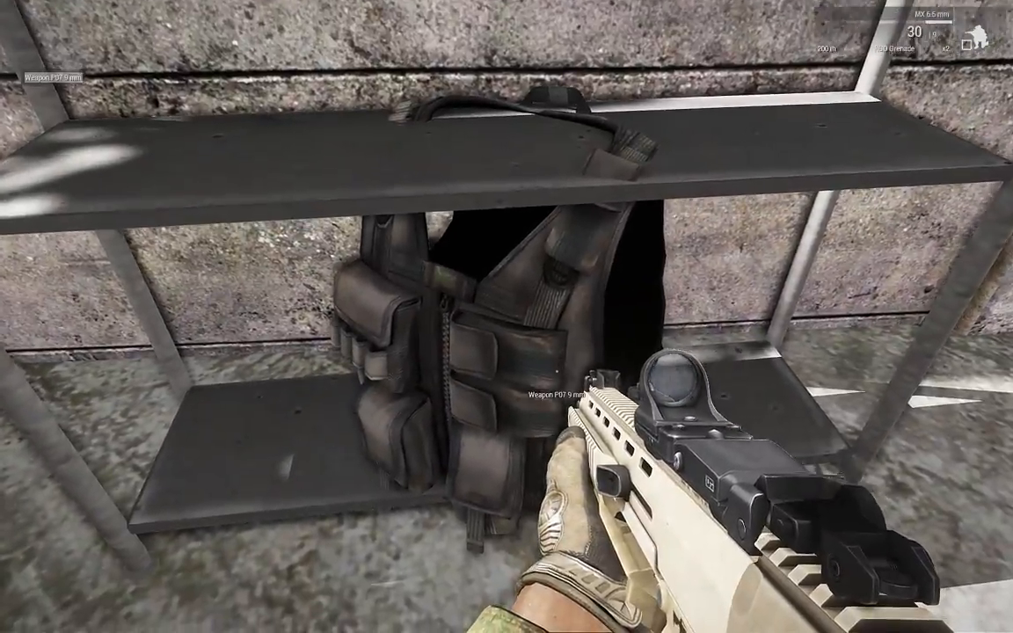
{"action": "mouse_move", "coordinate": [506, 317]}
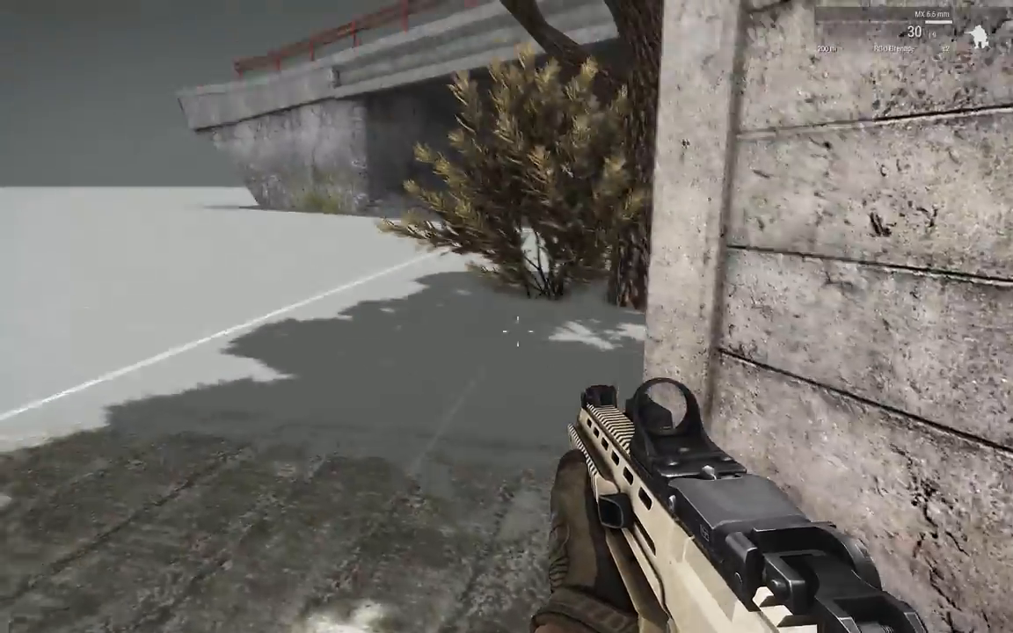
{"action": "mouse_move", "coordinate": [507, 317]}
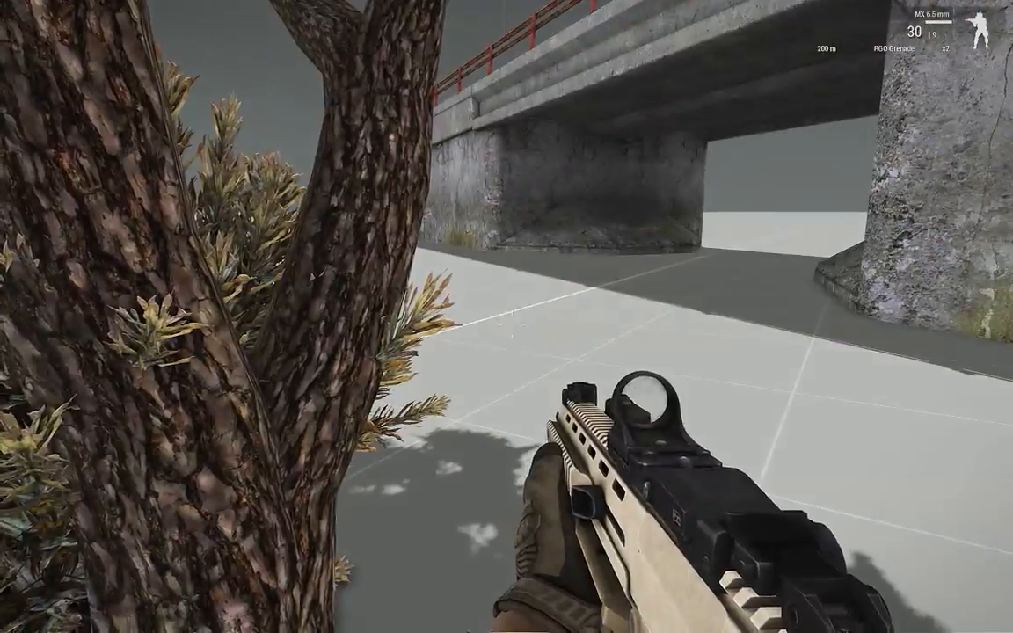
{"action": "mouse_move", "coordinate": [507, 317]}
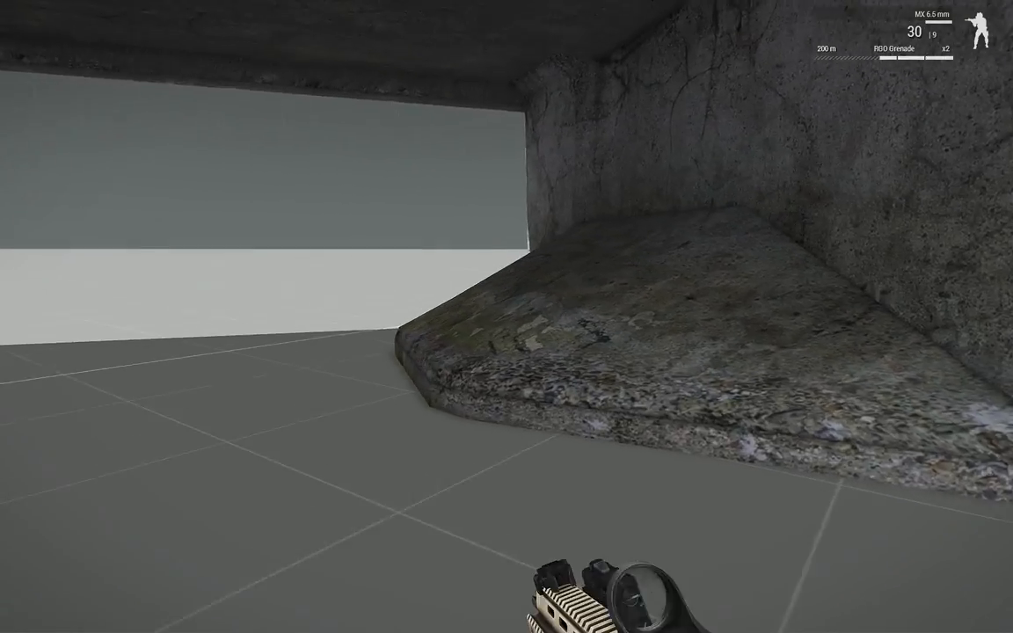
{"action": "mouse_move", "coordinate": [506, 317]}
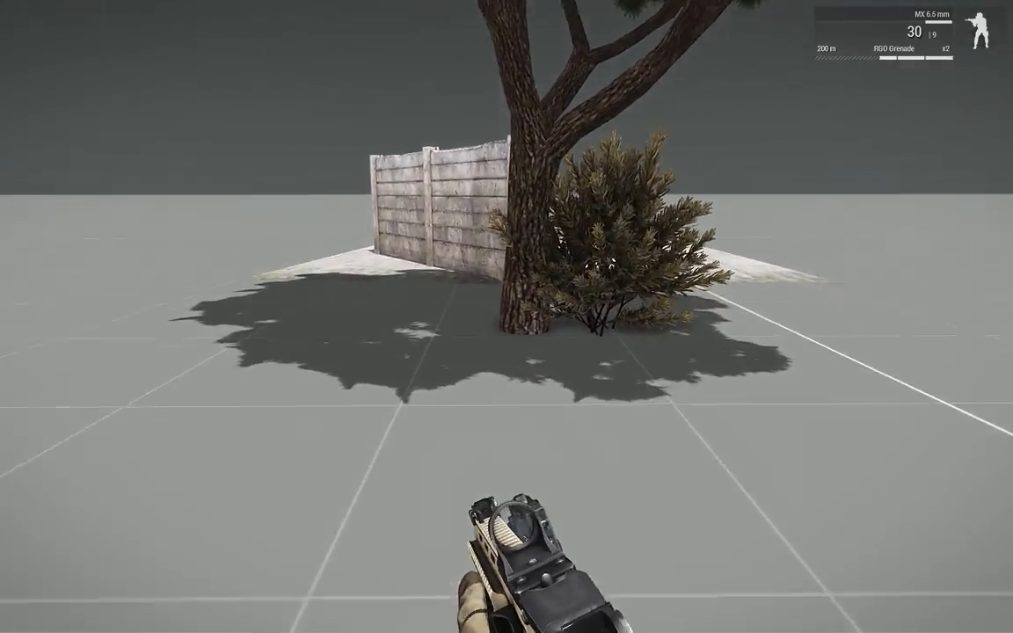
{"action": "mouse_move", "coordinate": [616, 264]}
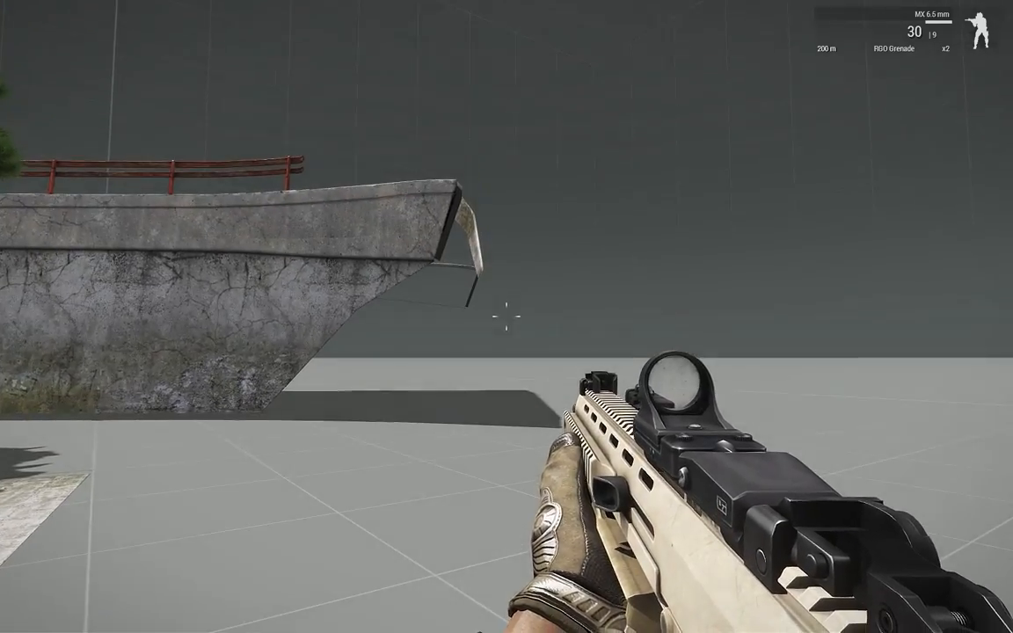
{"action": "mouse_move", "coordinate": [507, 316]}
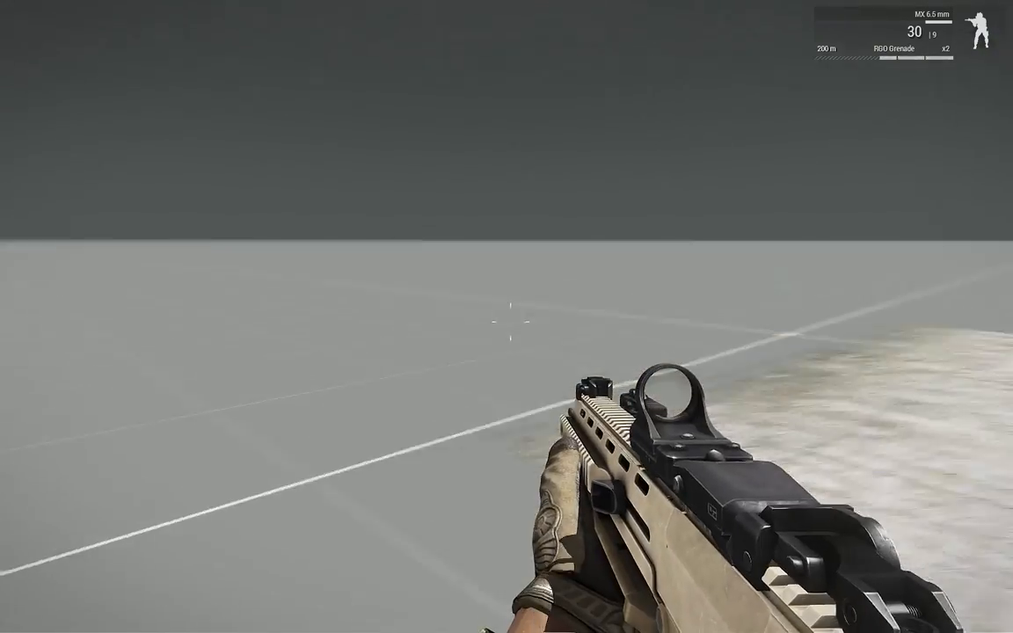
{"action": "key", "text": "Escape"}
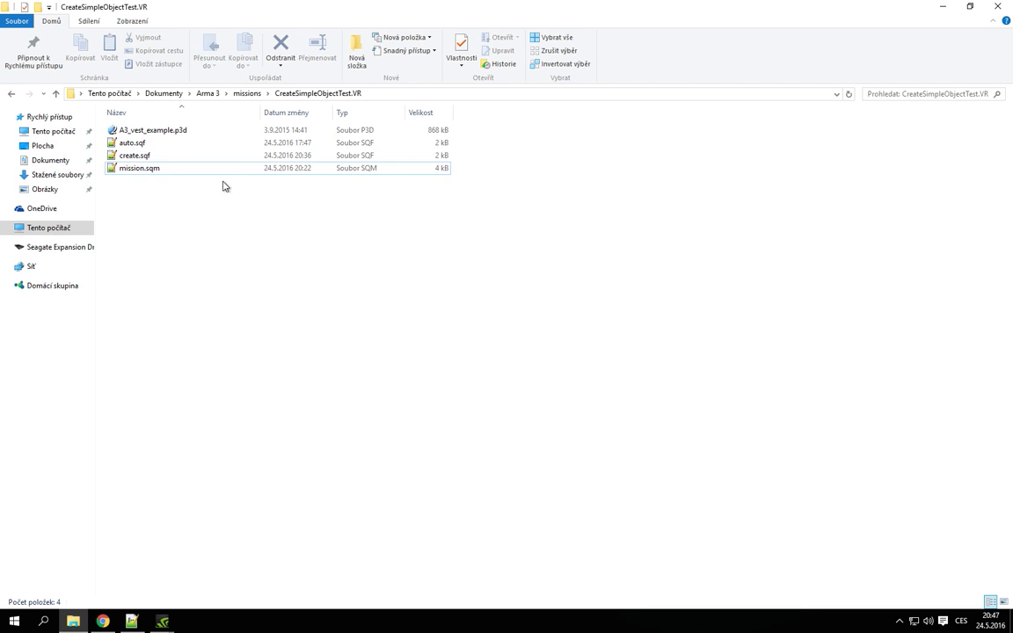
View A3_vest_example.p3d in Oxygen 2 from the mission folder, then close the viewer
{"action": "left_click", "coordinate": [153, 130]}
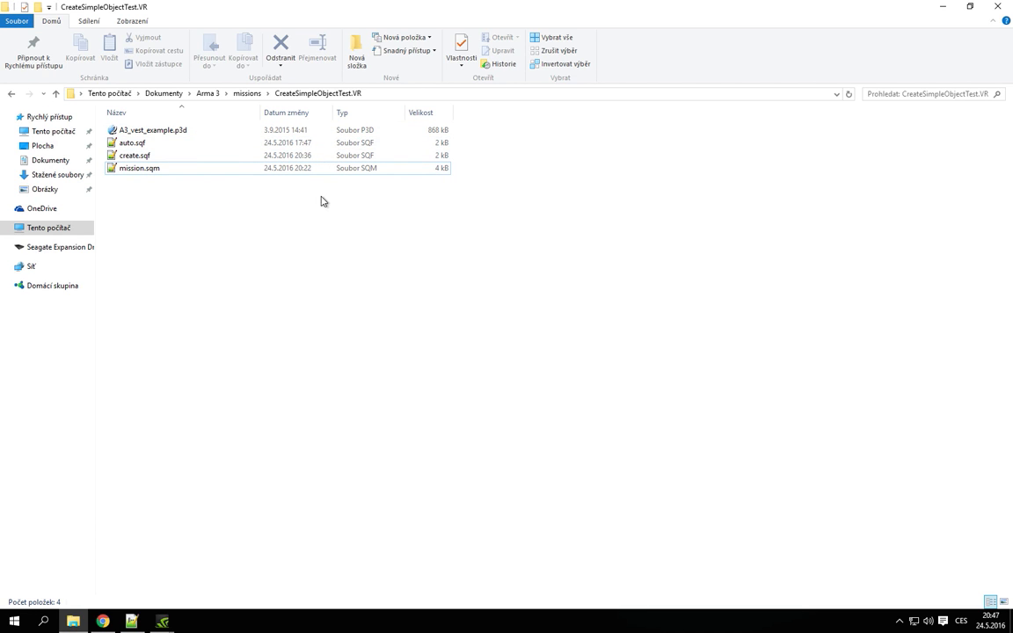
{"action": "left_click", "coordinate": [152, 130]}
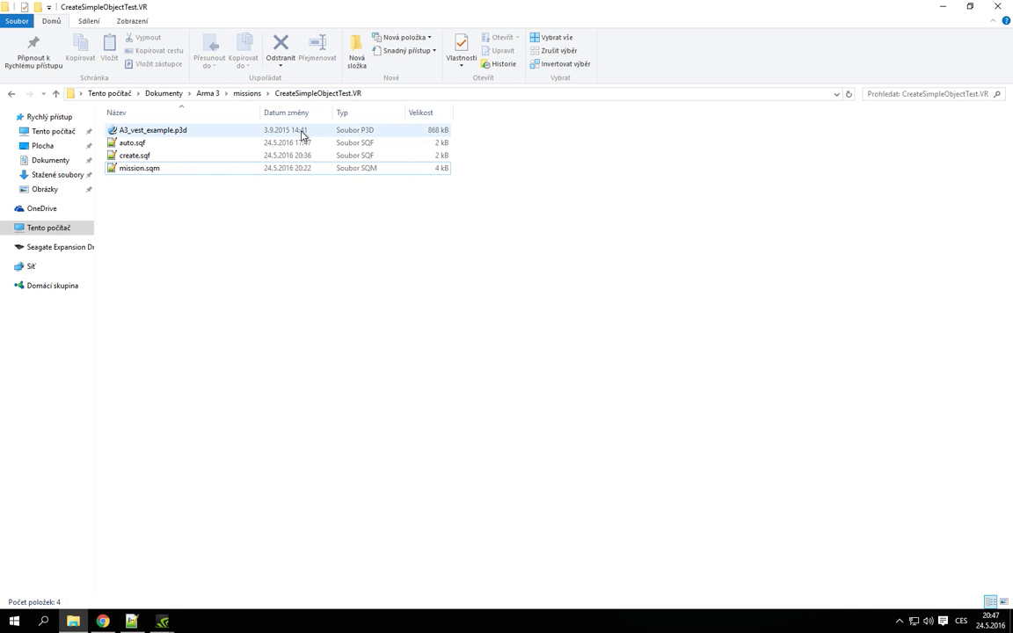
{"action": "double_click", "coordinate": [152, 130]}
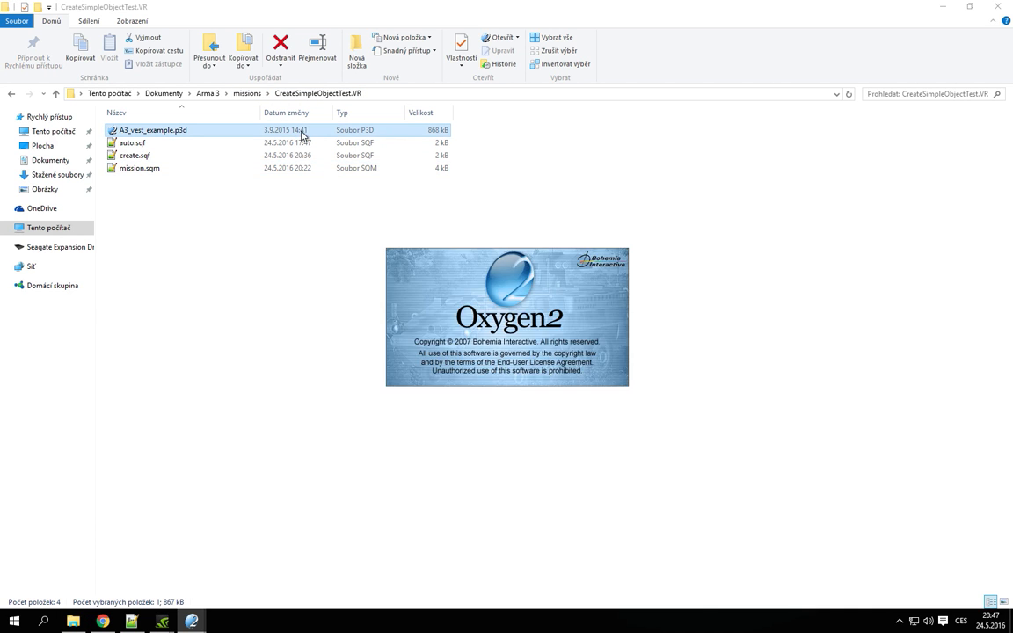
{"action": "double_click", "coordinate": [152, 130]}
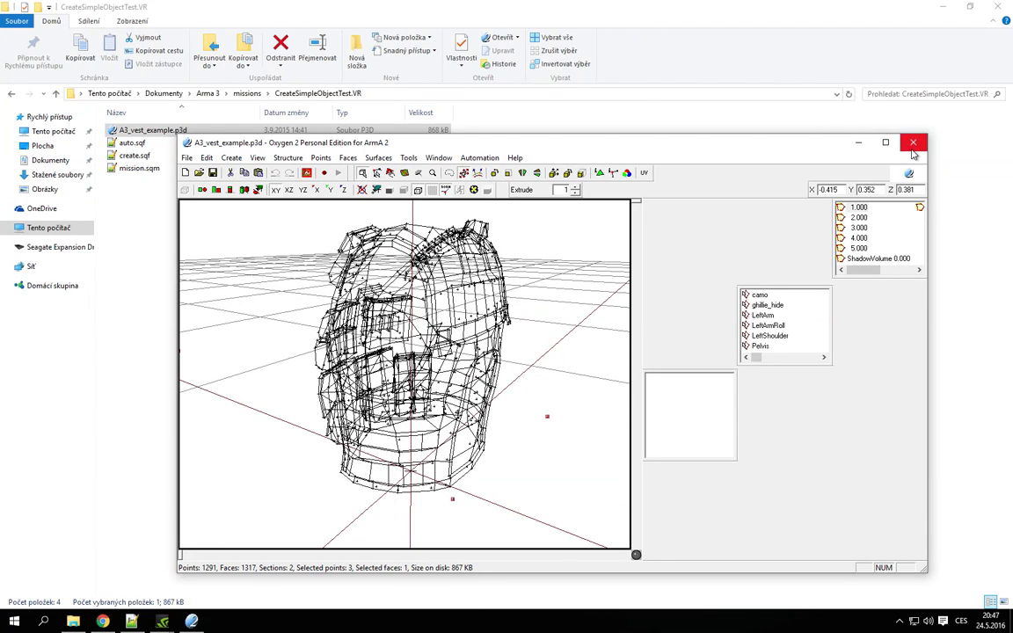
{"action": "left_click", "coordinate": [913, 141]}
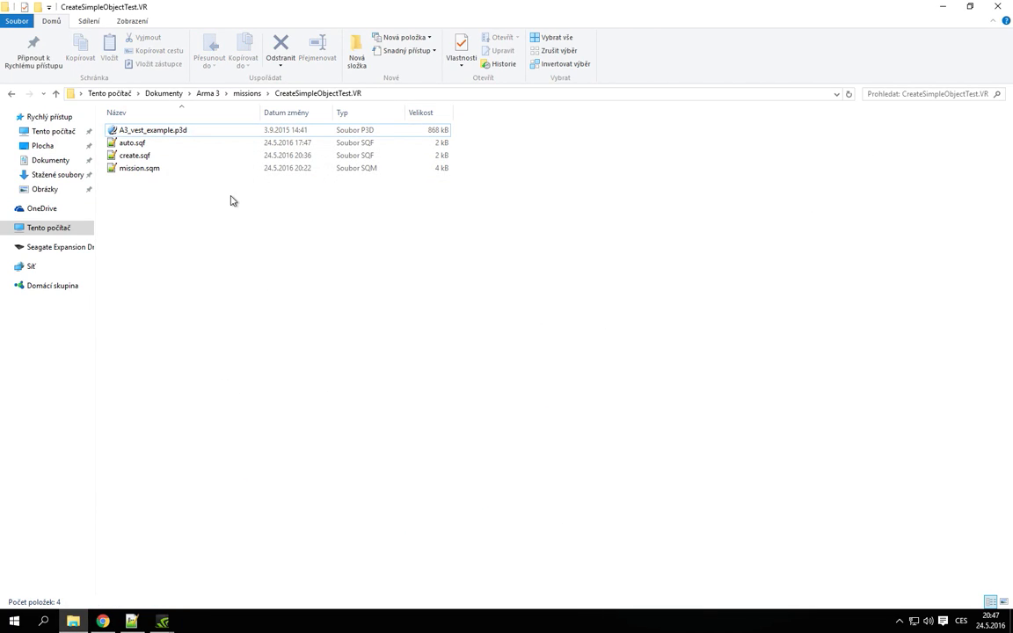
Create a new text document named description.ext in the mission folder, confirming the extension change
{"action": "right_click", "coordinate": [232, 201]}
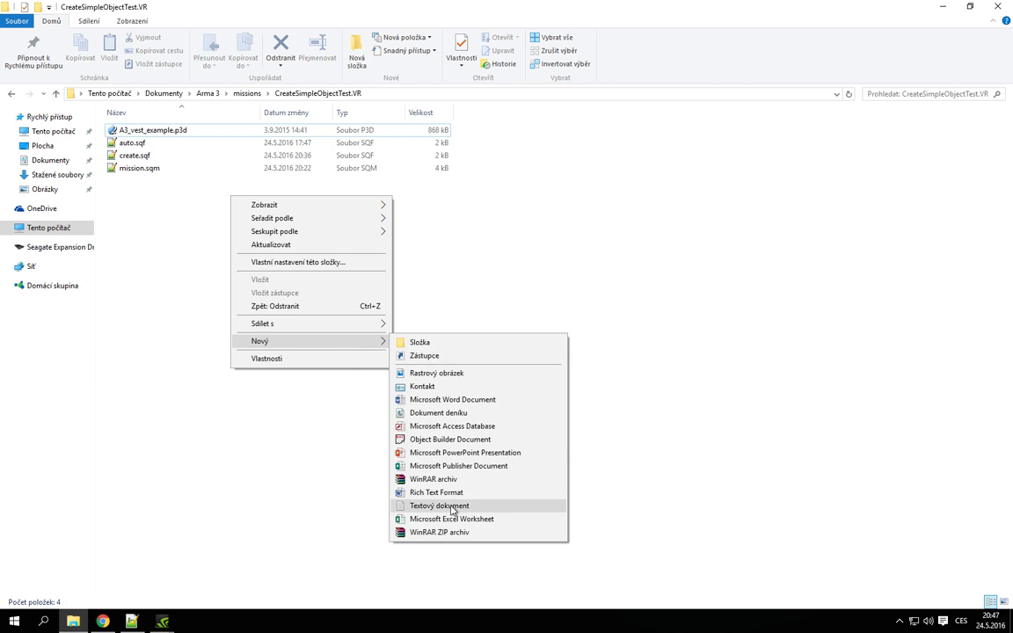
{"action": "left_click", "coordinate": [440, 507]}
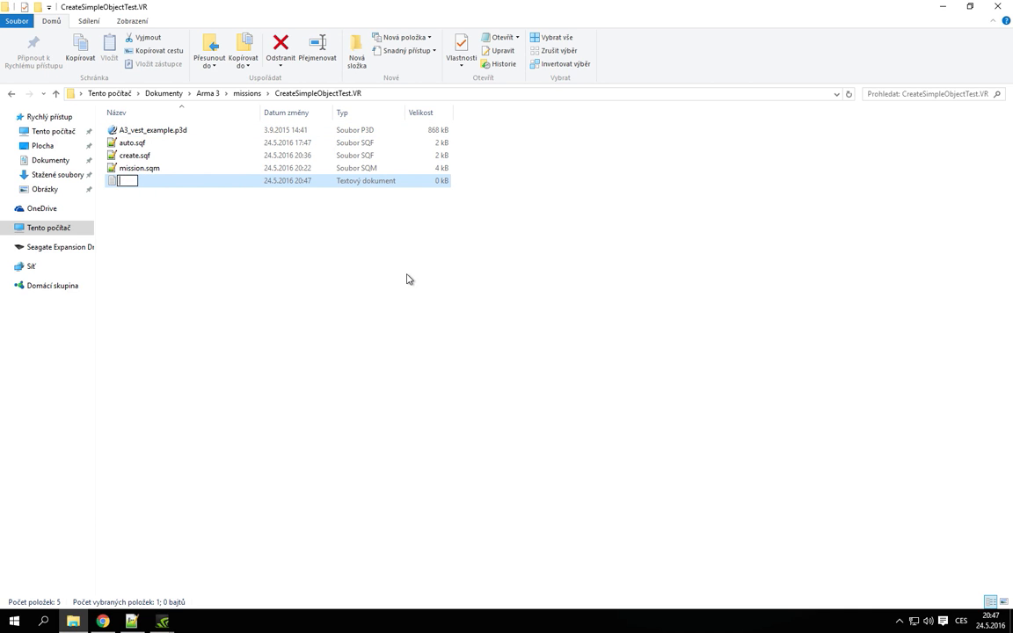
{"action": "type", "text": "description.ext"}
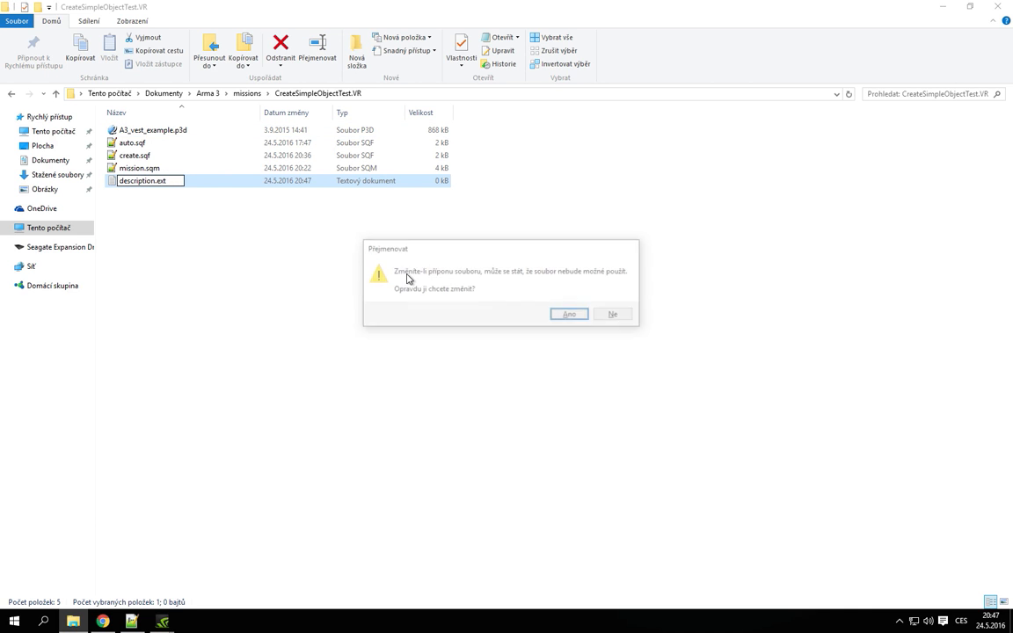
{"action": "left_click", "coordinate": [570, 313]}
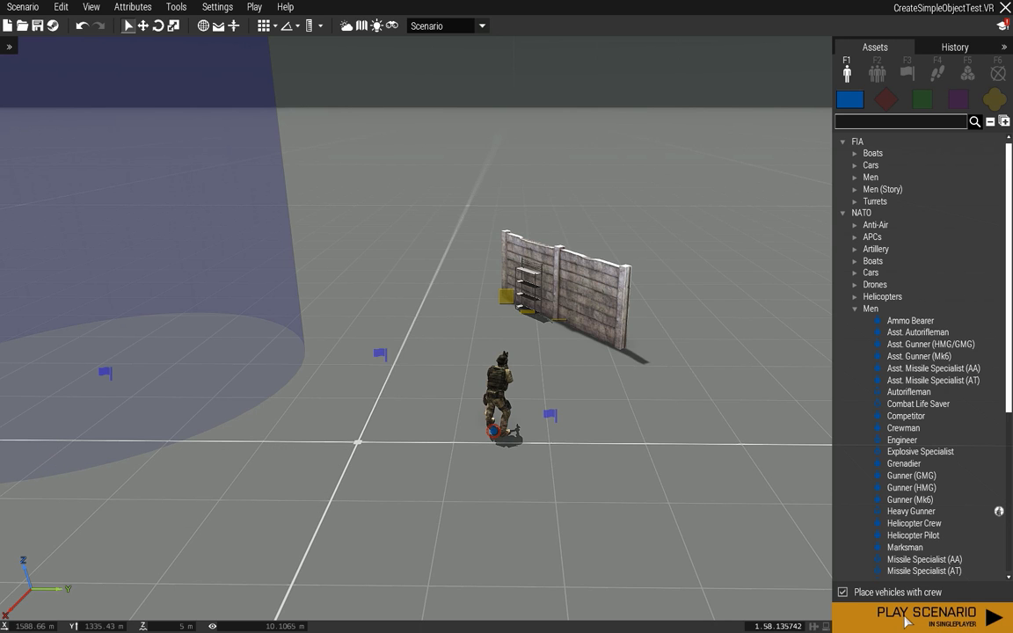
Launch the scenario in singleplayer to test the description.ext changes
{"action": "left_click", "coordinate": [925, 612]}
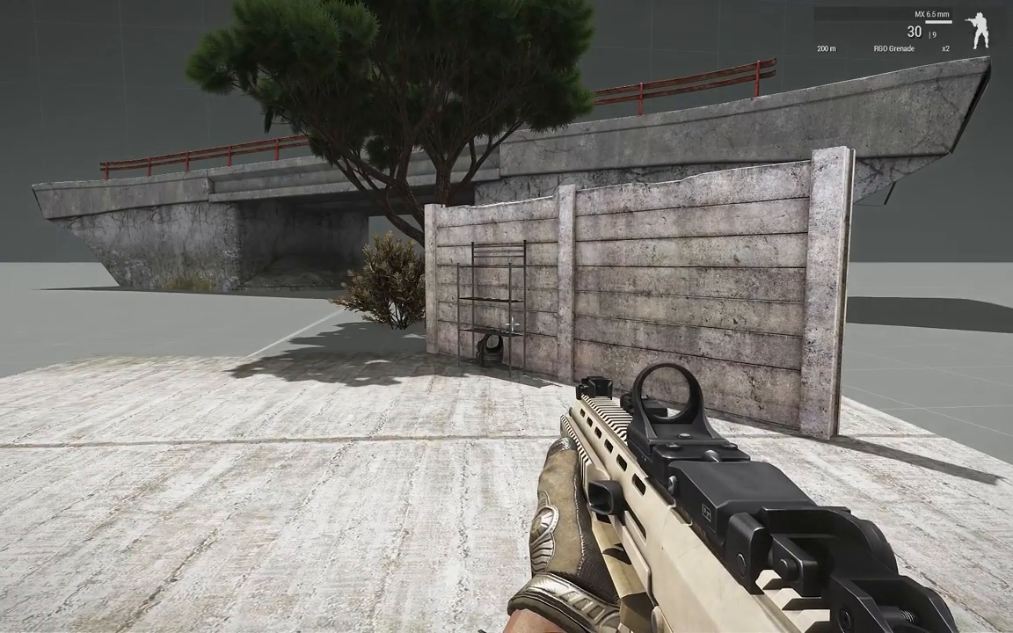
{"action": "key", "text": "Escape"}
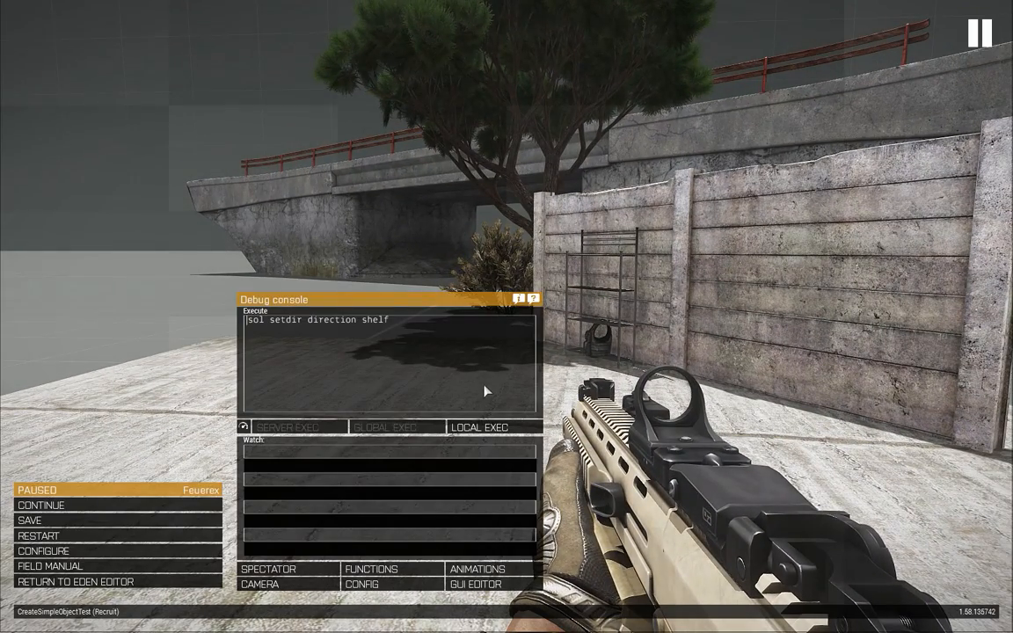
{"action": "type", "text": "http://steamcommunity.com/sharedfiles/filedetails/?id=690528846"}
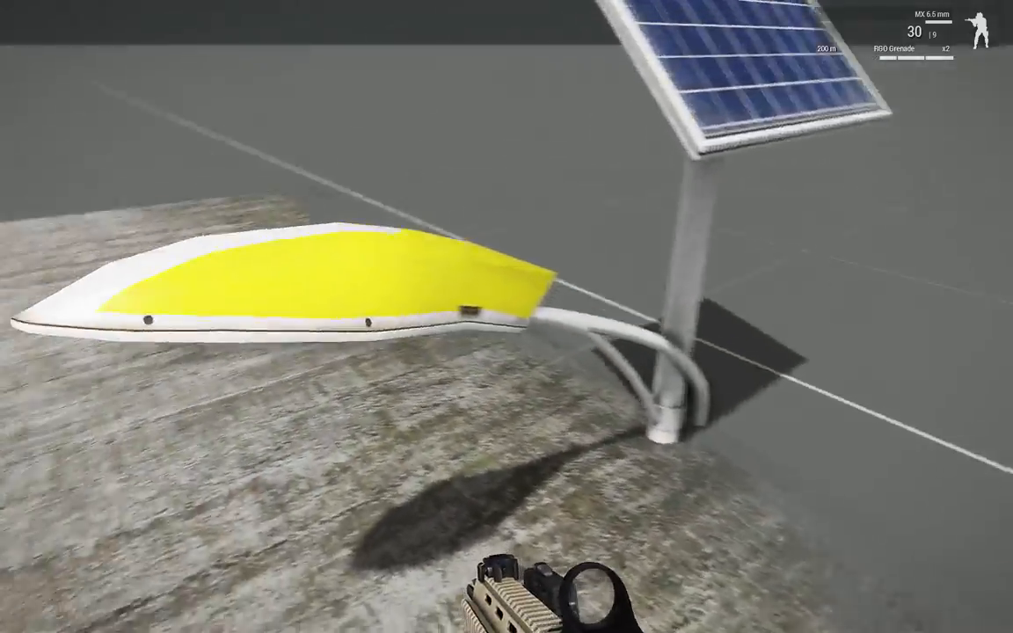
{"action": "mouse_move", "coordinate": [507, 316]}
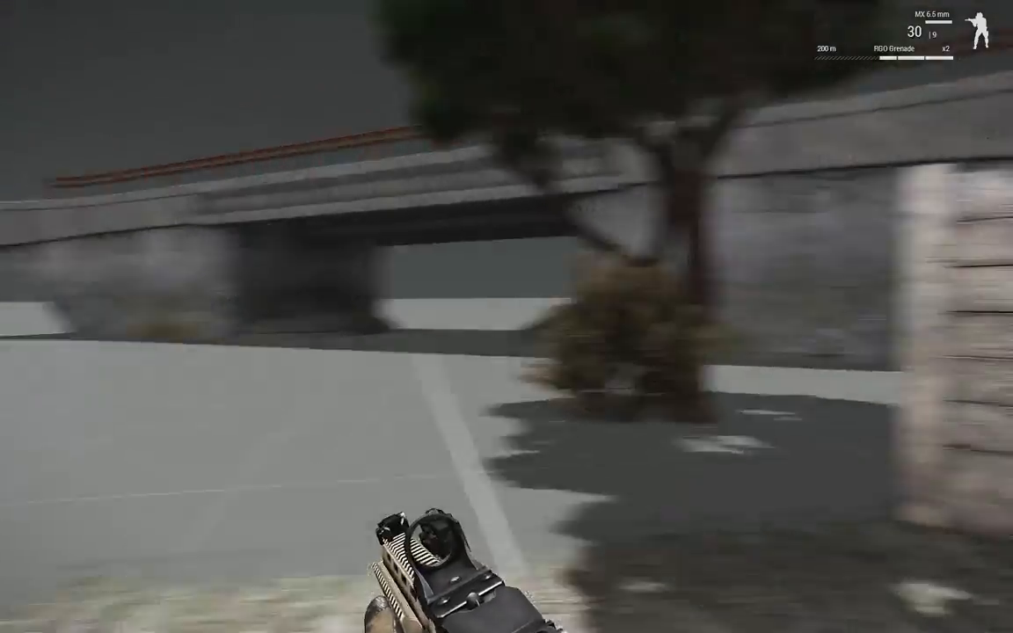